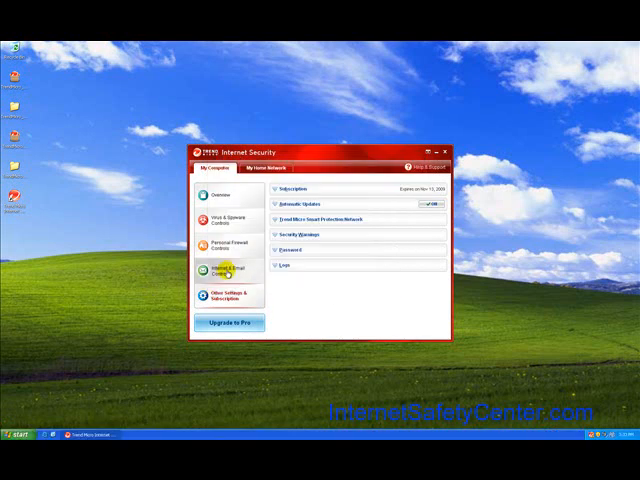
# - Show the Internet & Email Controls section in Trend Micro's sidebar
pyautogui.click(218, 268)
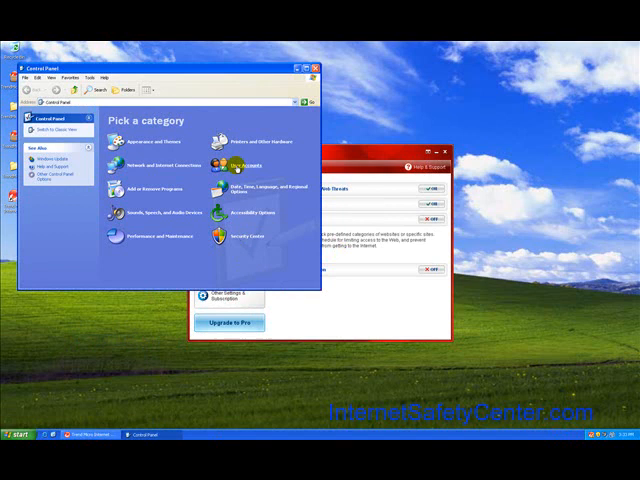
# - Create a new Windows XP user account named John via User Accounts
pyautogui.click(240, 166)
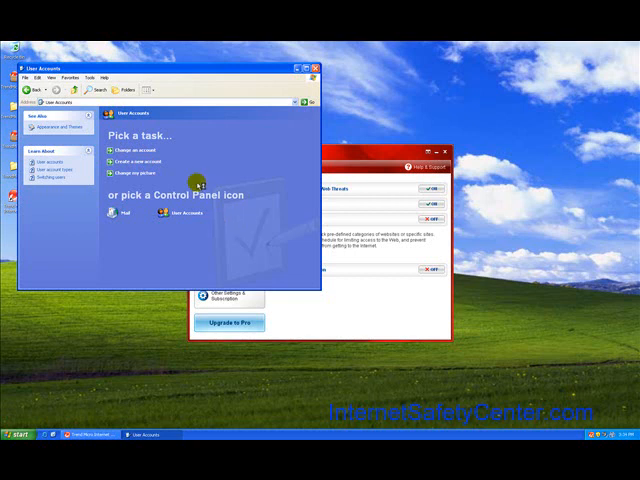
pyautogui.moveTo(144, 161)
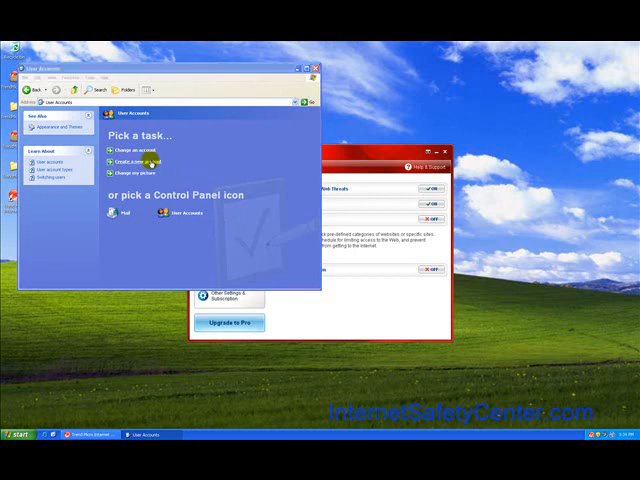
pyautogui.click(135, 161)
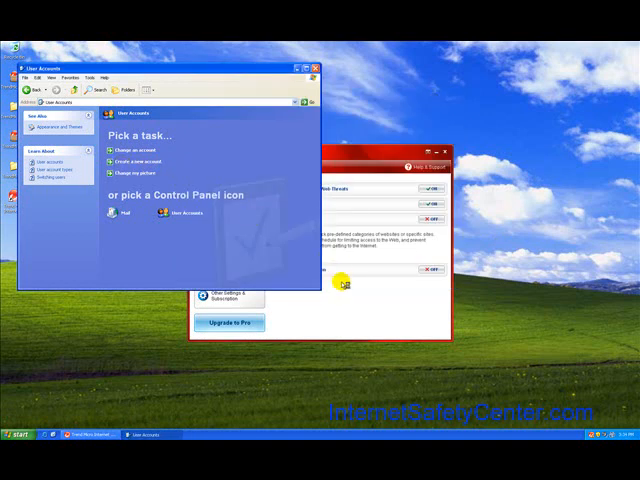
pyautogui.click(133, 161)
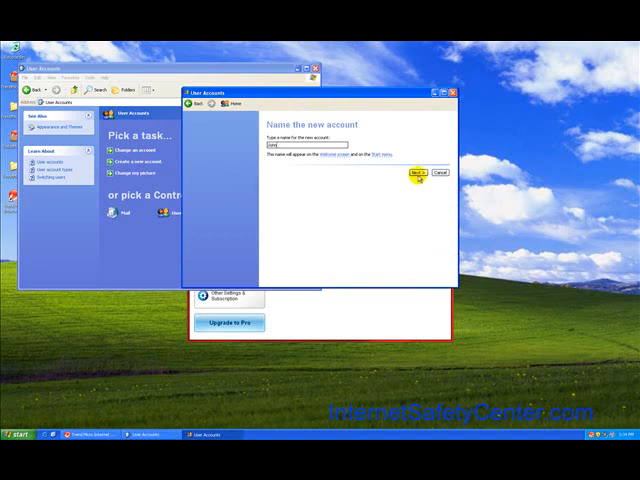
pyautogui.click(418, 172)
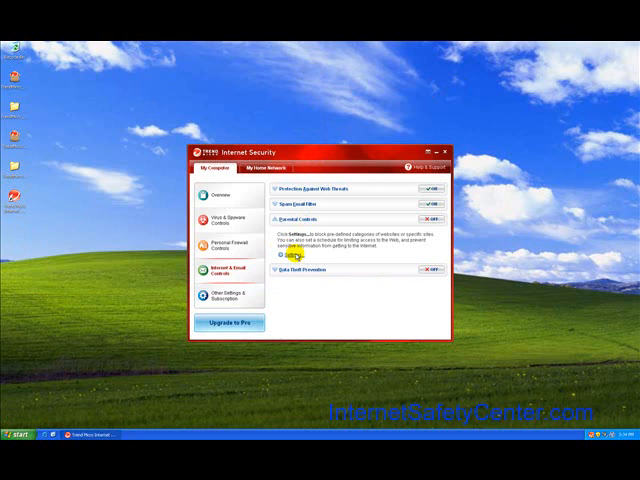
# - Open Parental Controls settings and dismiss the Parental Controls Overview message
pyautogui.click(287, 256)
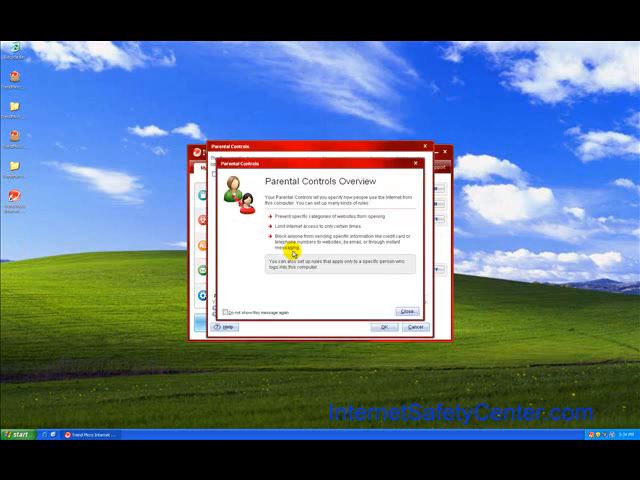
pyautogui.moveTo(340, 255)
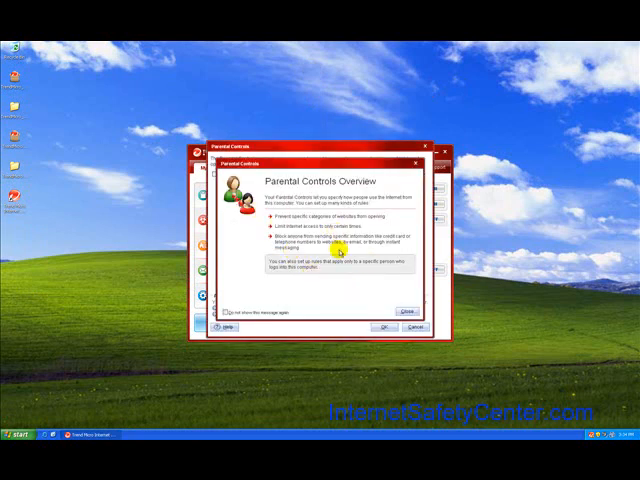
pyautogui.click(405, 311)
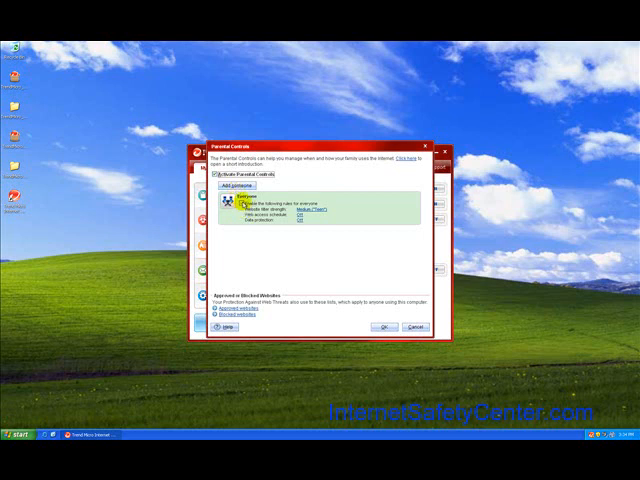
# - Add John from the refreshed account list to Parental Controls
pyautogui.click(236, 185)
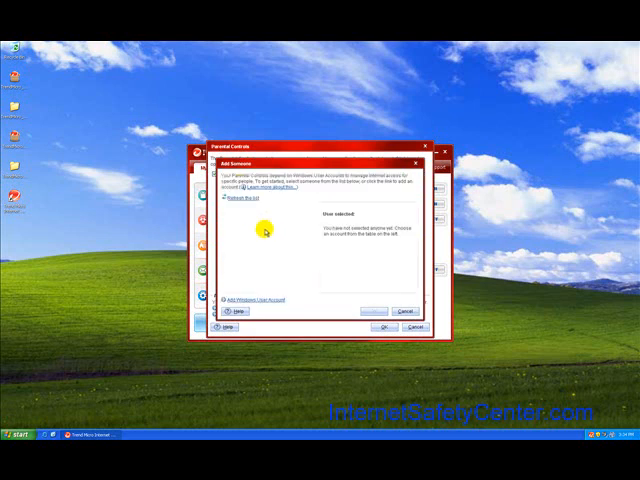
pyautogui.click(246, 197)
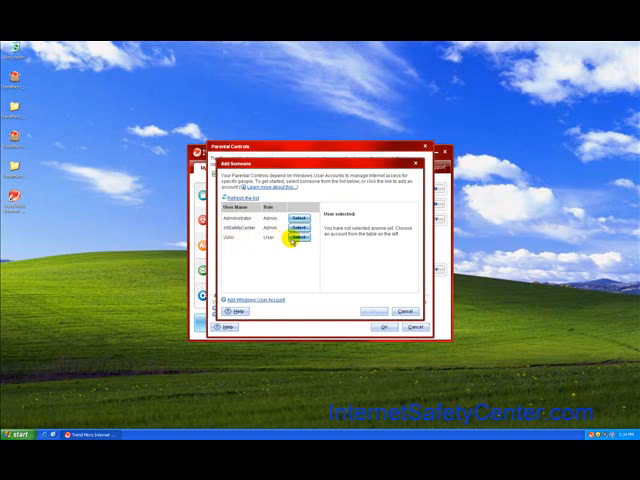
pyautogui.click(297, 239)
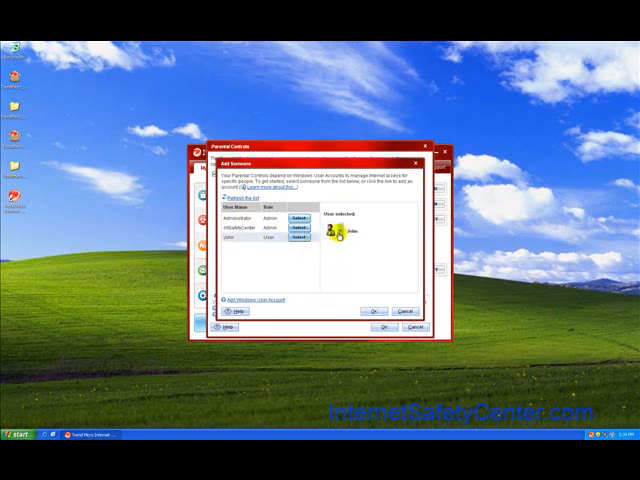
pyautogui.click(301, 238)
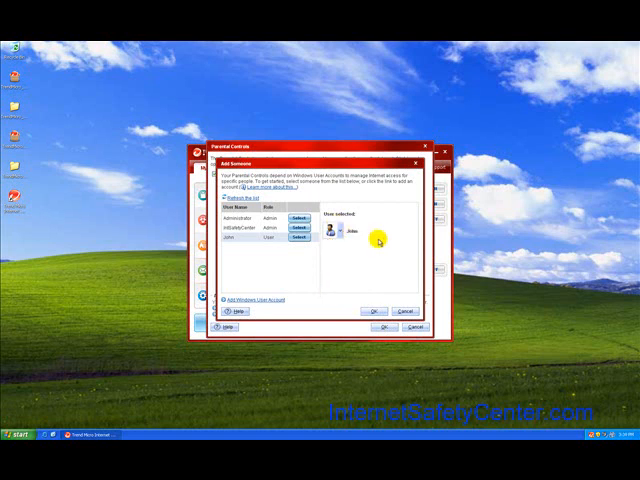
pyautogui.click(383, 311)
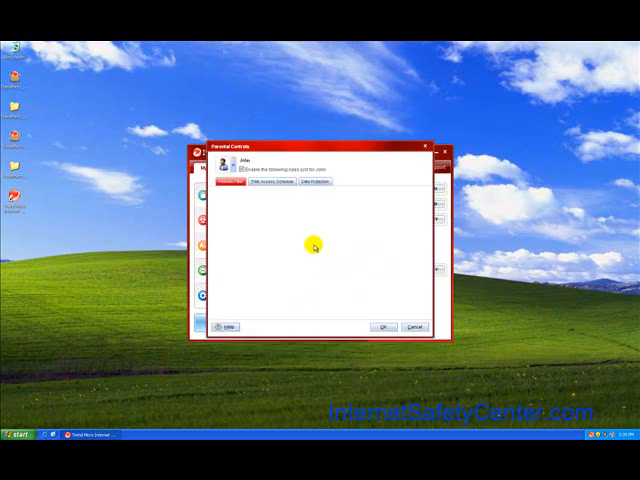
pyautogui.click(222, 192)
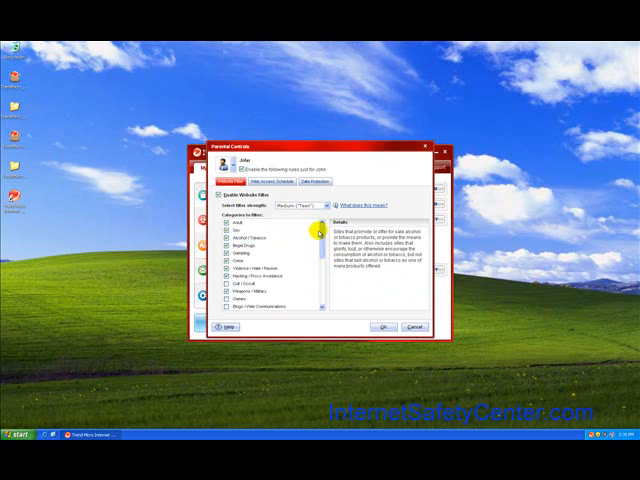
pyautogui.scroll(-3)
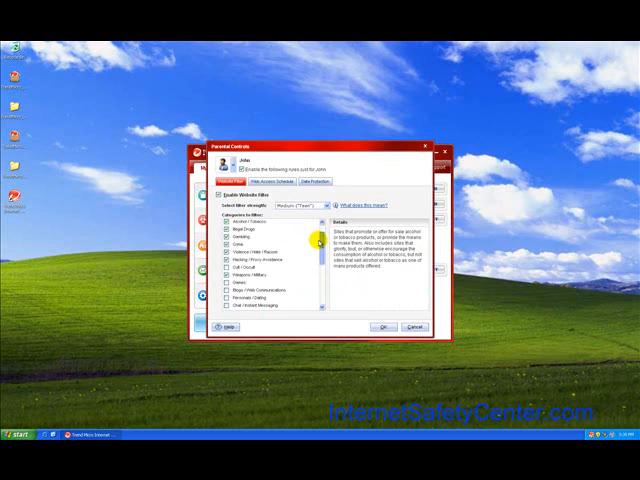
pyautogui.scroll(-3)
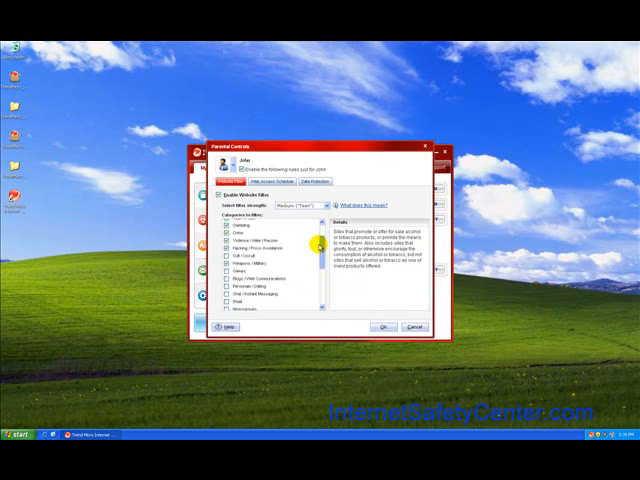
pyautogui.scroll(-3)
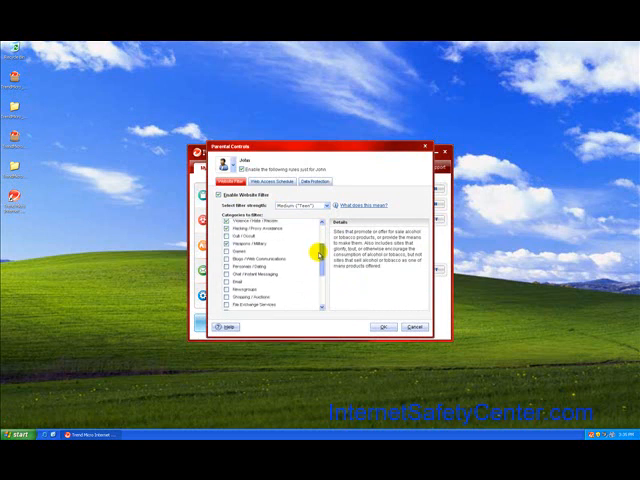
pyautogui.scroll(-3)
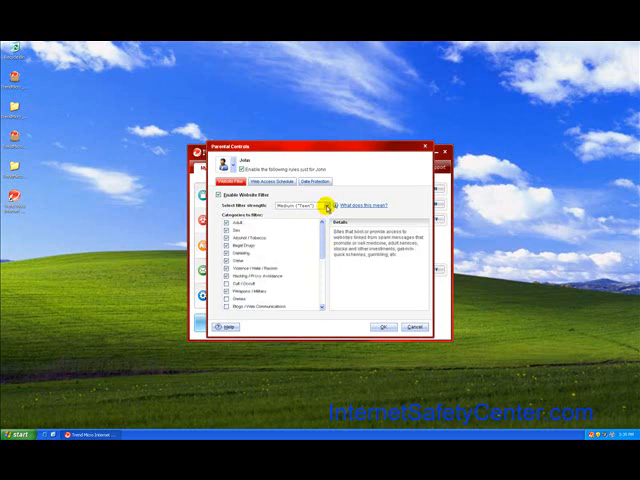
pyautogui.click(290, 207)
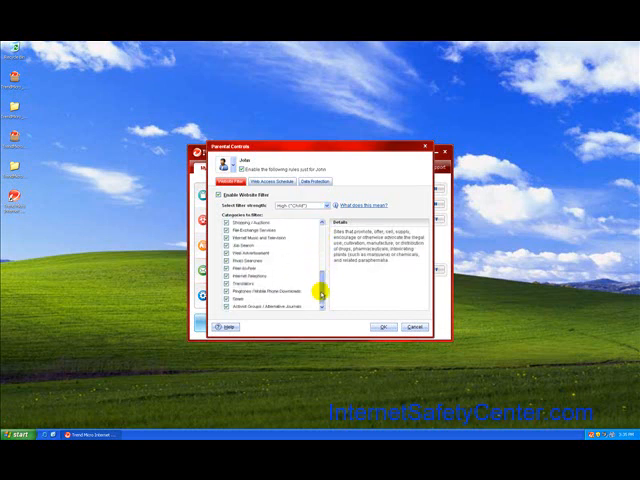
pyautogui.click(318, 204)
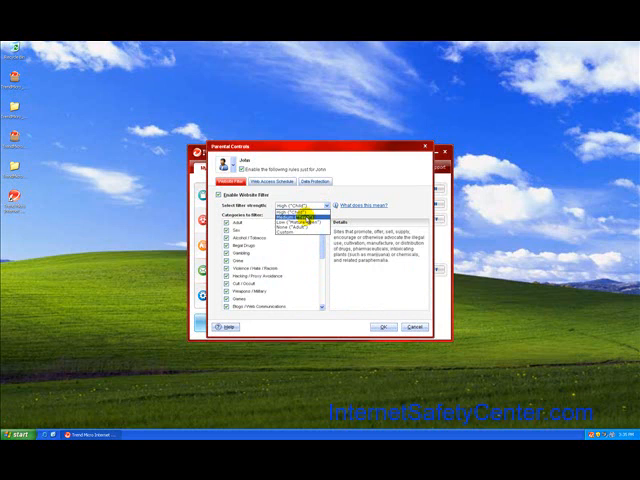
pyautogui.click(295, 218)
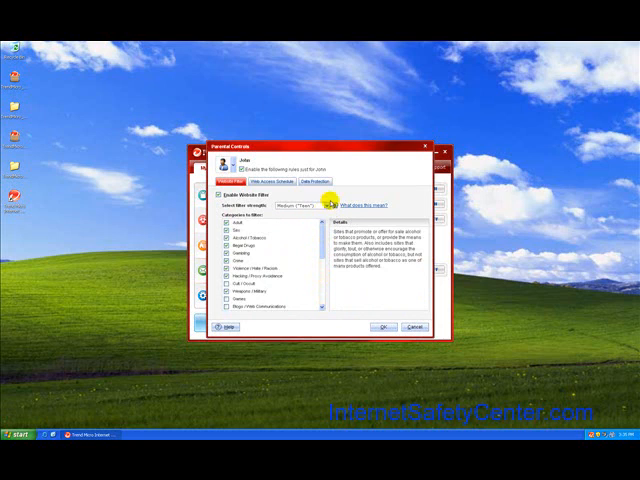
# - View John's Web Access Schedule, briefly testing the enable box and a Sunday evening cell
pyautogui.click(271, 181)
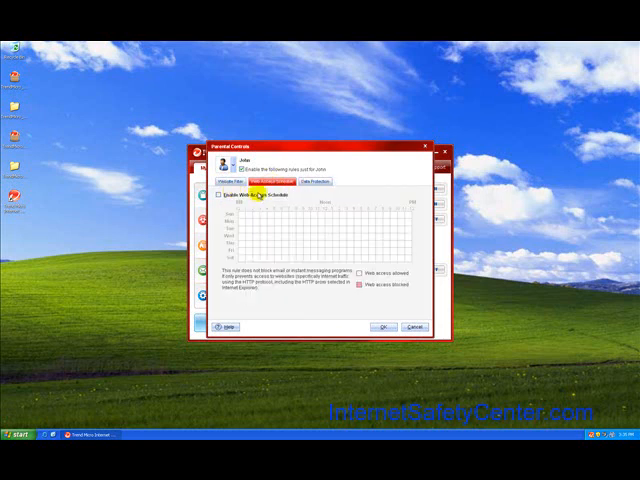
pyautogui.moveTo(305, 232)
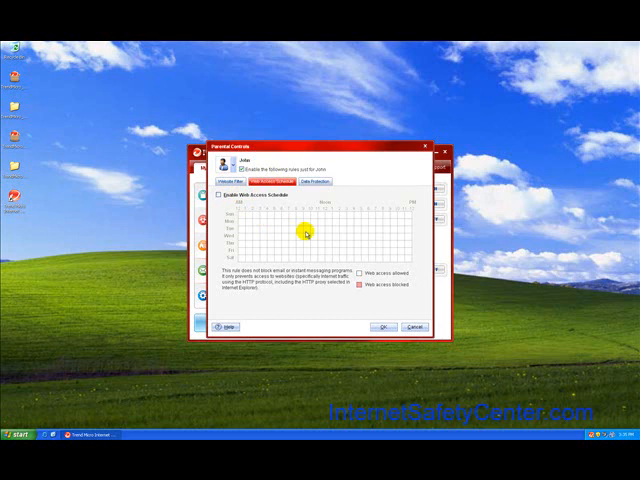
pyautogui.click(222, 193)
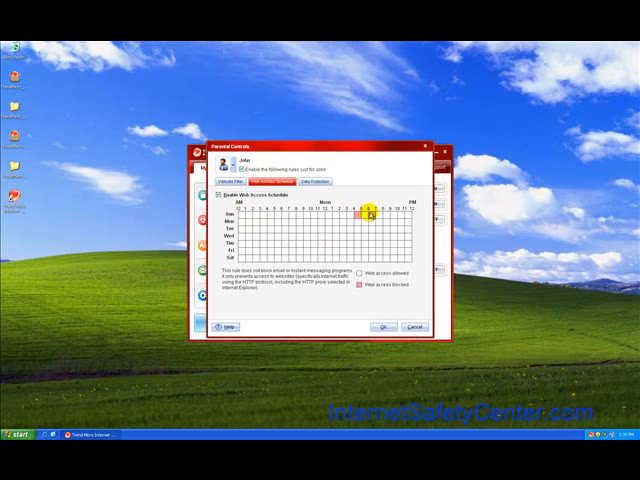
pyautogui.click(373, 213)
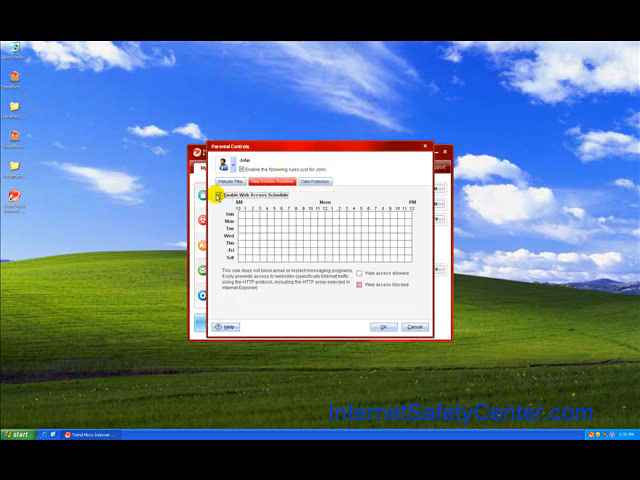
# - Enable Data Protection for John on the Data Protection tab
pyautogui.click(329, 181)
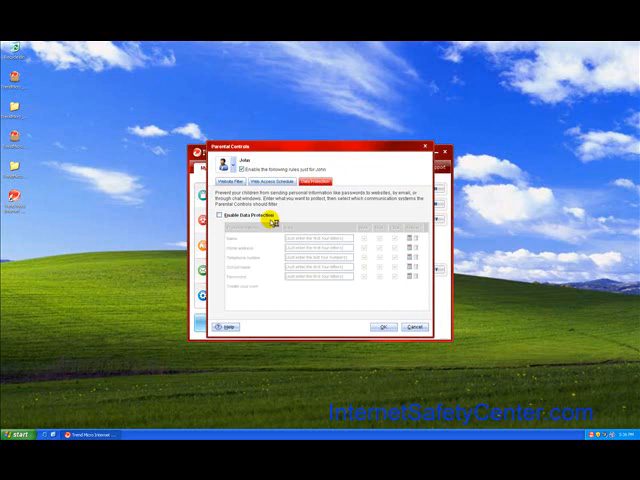
pyautogui.click(222, 215)
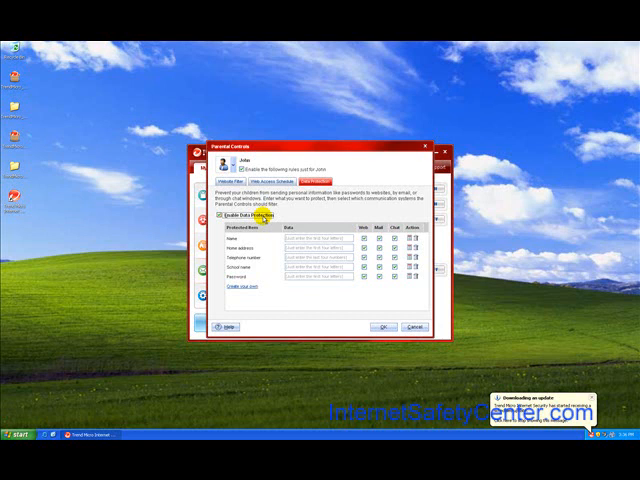
pyautogui.moveTo(315, 308)
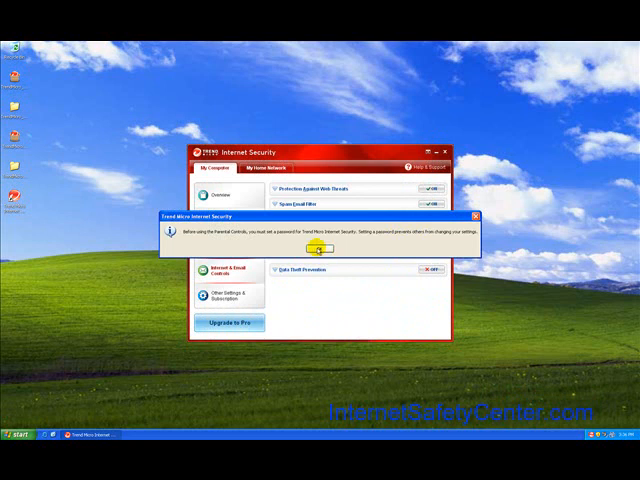
pyautogui.click(315, 249)
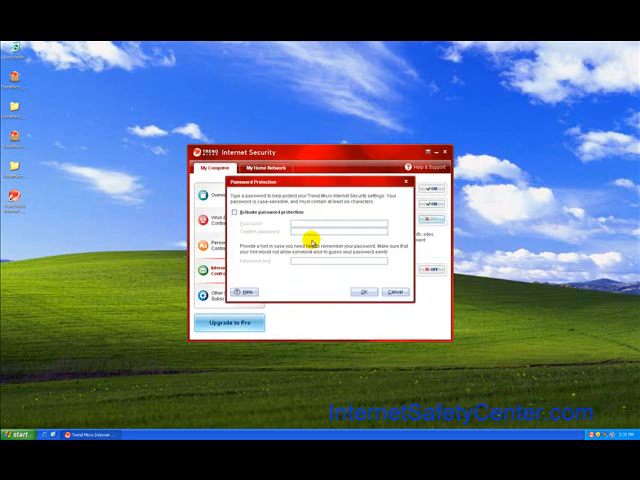
pyautogui.click(234, 213)
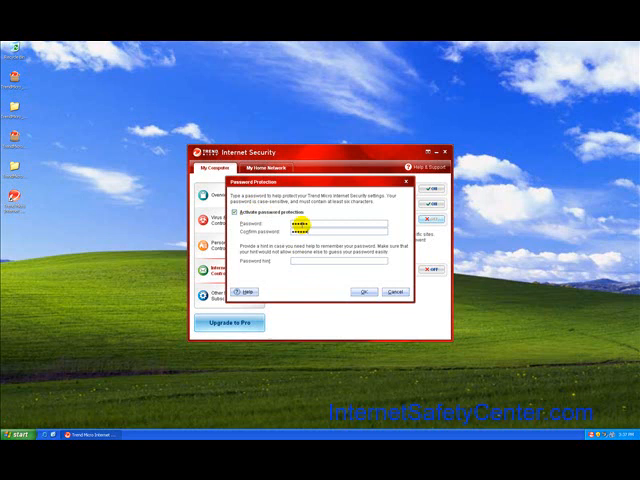
pyautogui.write('1111111')
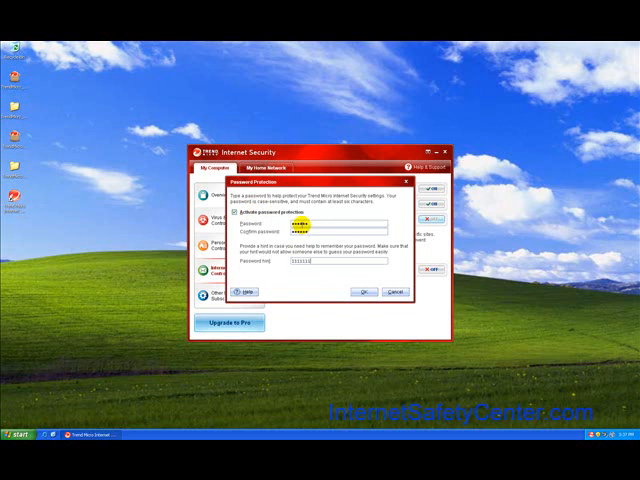
pyautogui.click(364, 292)
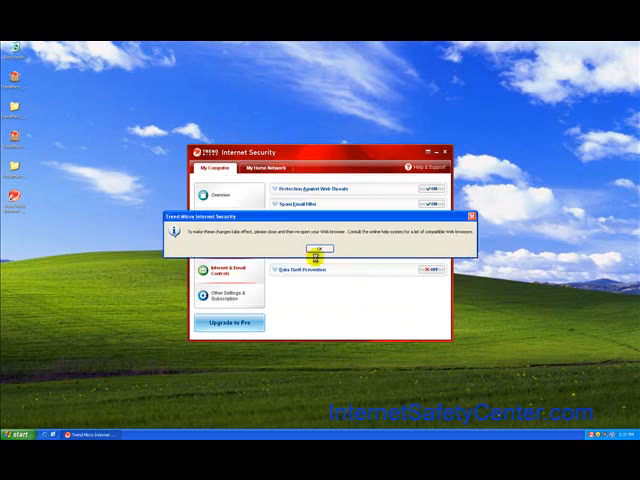
# - Acknowledge the message that changes apply after reopening the web browser
pyautogui.click(318, 249)
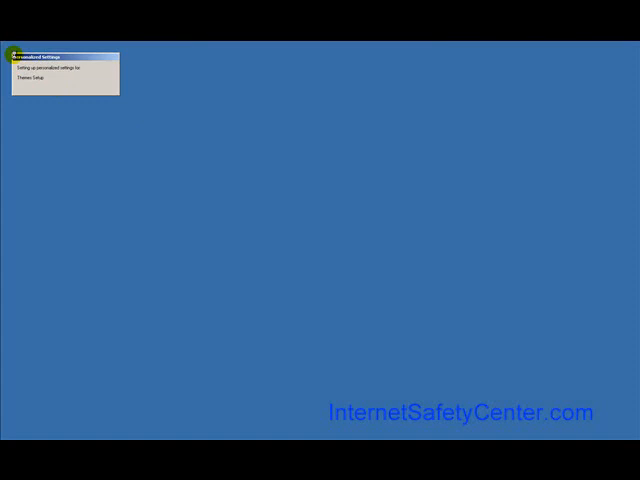
pyautogui.moveTo(197, 146)
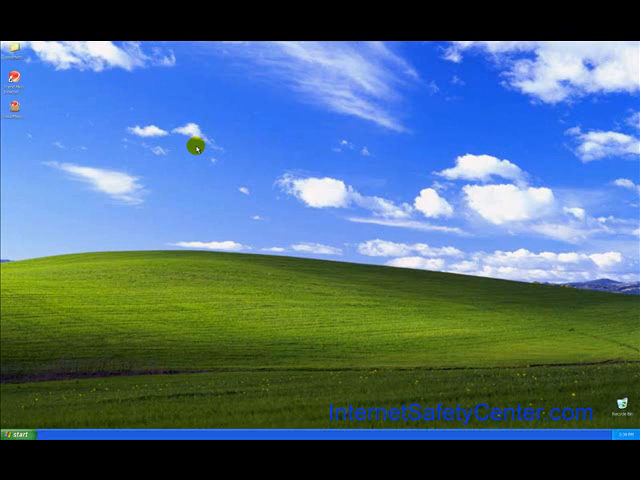
pyautogui.moveTo(105, 165)
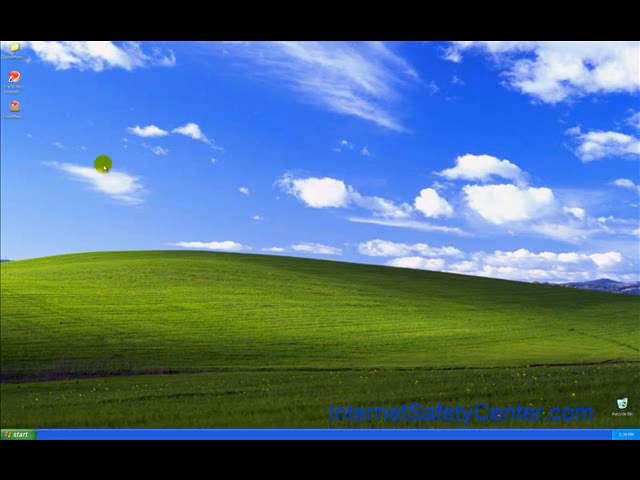
pyautogui.moveTo(268, 288)
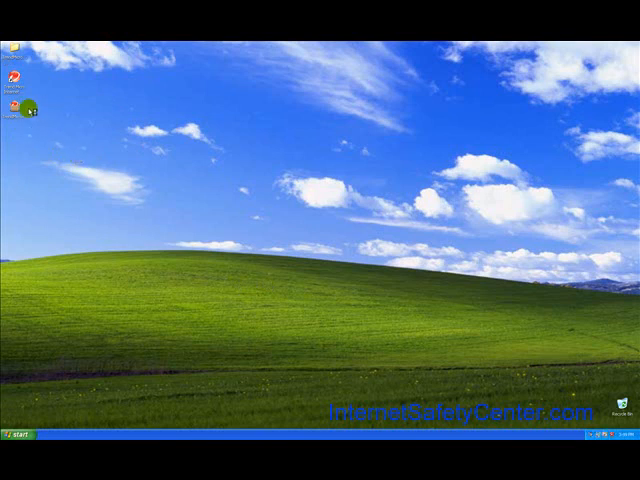
# - Launch Internet Explorer from the desktop shortcut
pyautogui.click(18, 463)
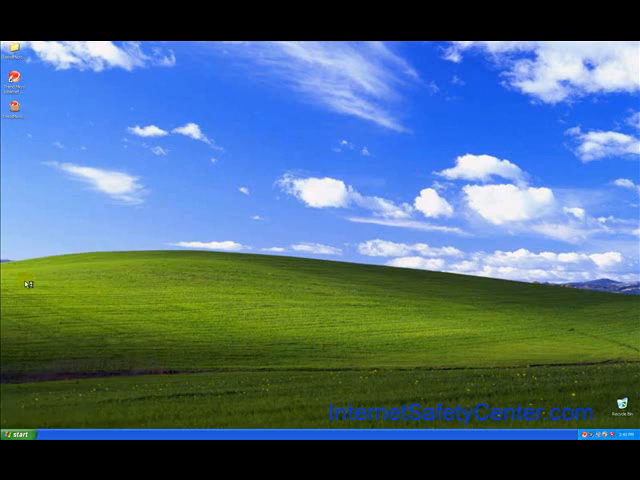
pyautogui.moveTo(27, 285)
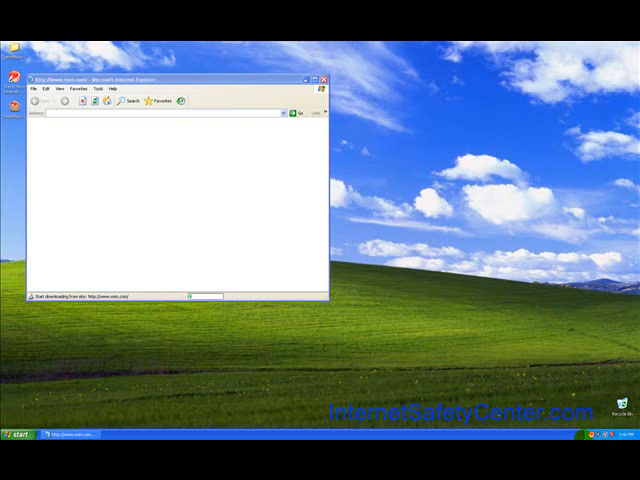
pyautogui.moveTo(467, 374)
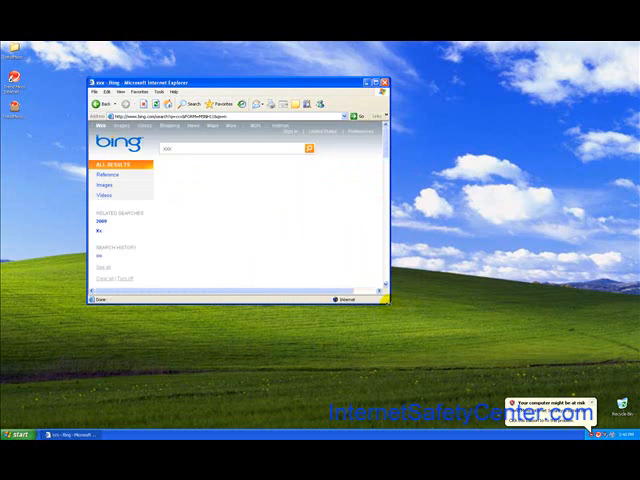
# - Maximize Internet Explorer, scroll the xxx search results, and dismiss the restricted-cookies privacy notice
pyautogui.click(308, 149)
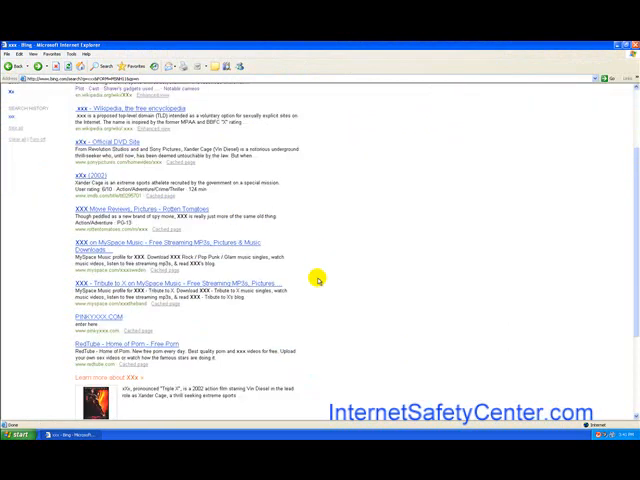
pyautogui.scroll(-3)
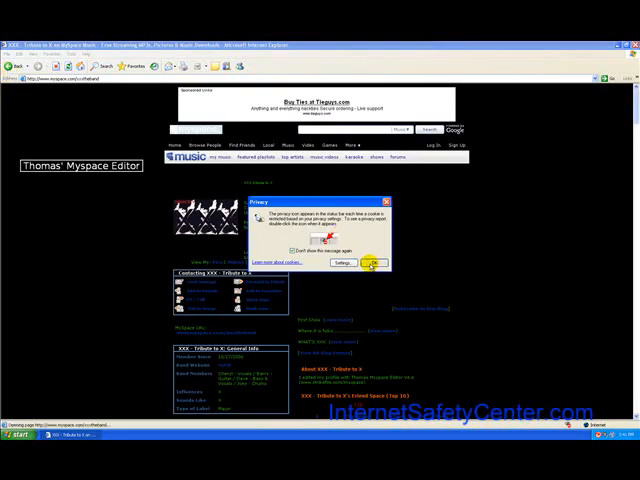
pyautogui.click(372, 262)
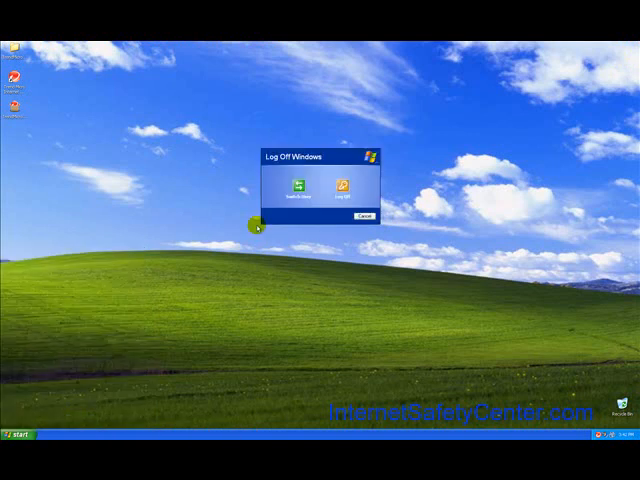
# - Log John off and sign back in to the administrator account from the Welcome screen
pyautogui.click(349, 190)
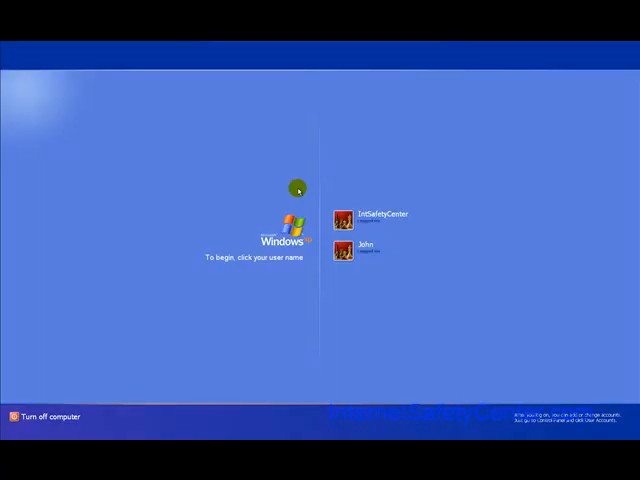
pyautogui.click(356, 247)
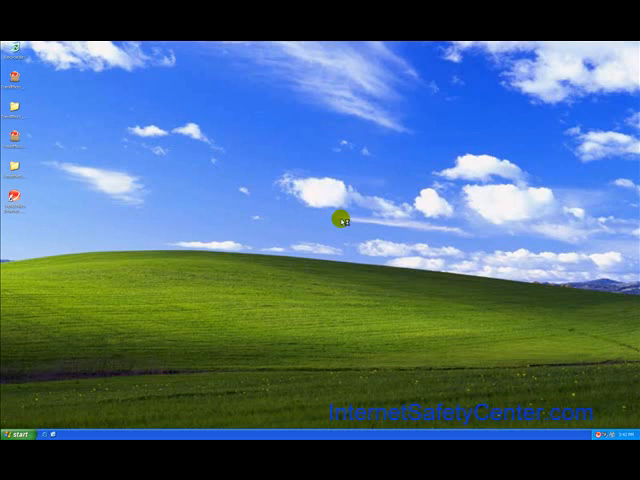
pyautogui.moveTo(343, 222)
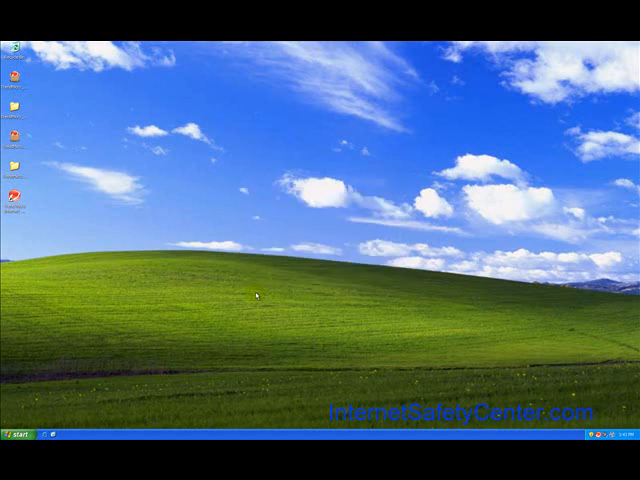
# - Open the Trend Micro console from the tray and view the My Computer overview
pyautogui.doubleClick(15, 195)
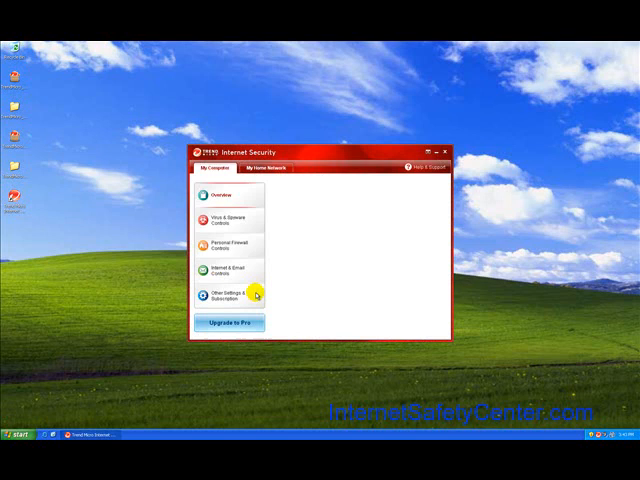
pyautogui.click(216, 194)
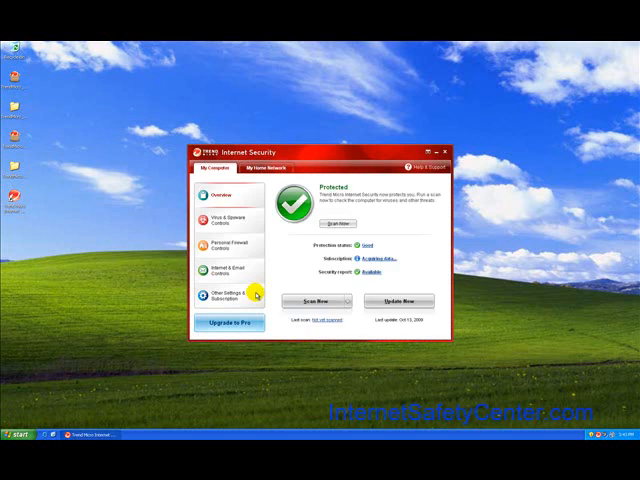